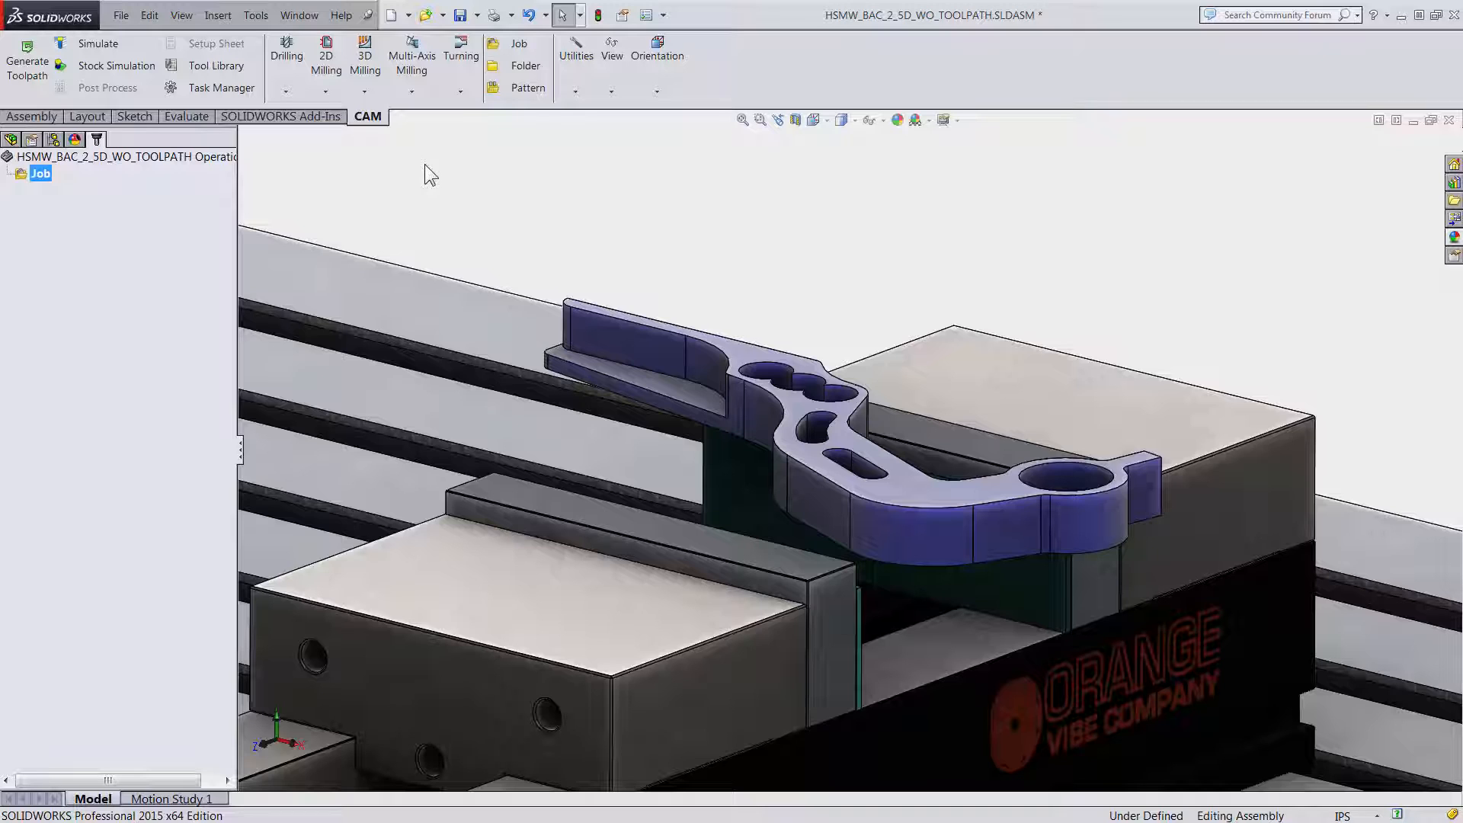
Step: Create a new 2D Adaptive Clearing operation from the 2D Milling list
{"action": "left_click", "coordinate": [327, 61]}
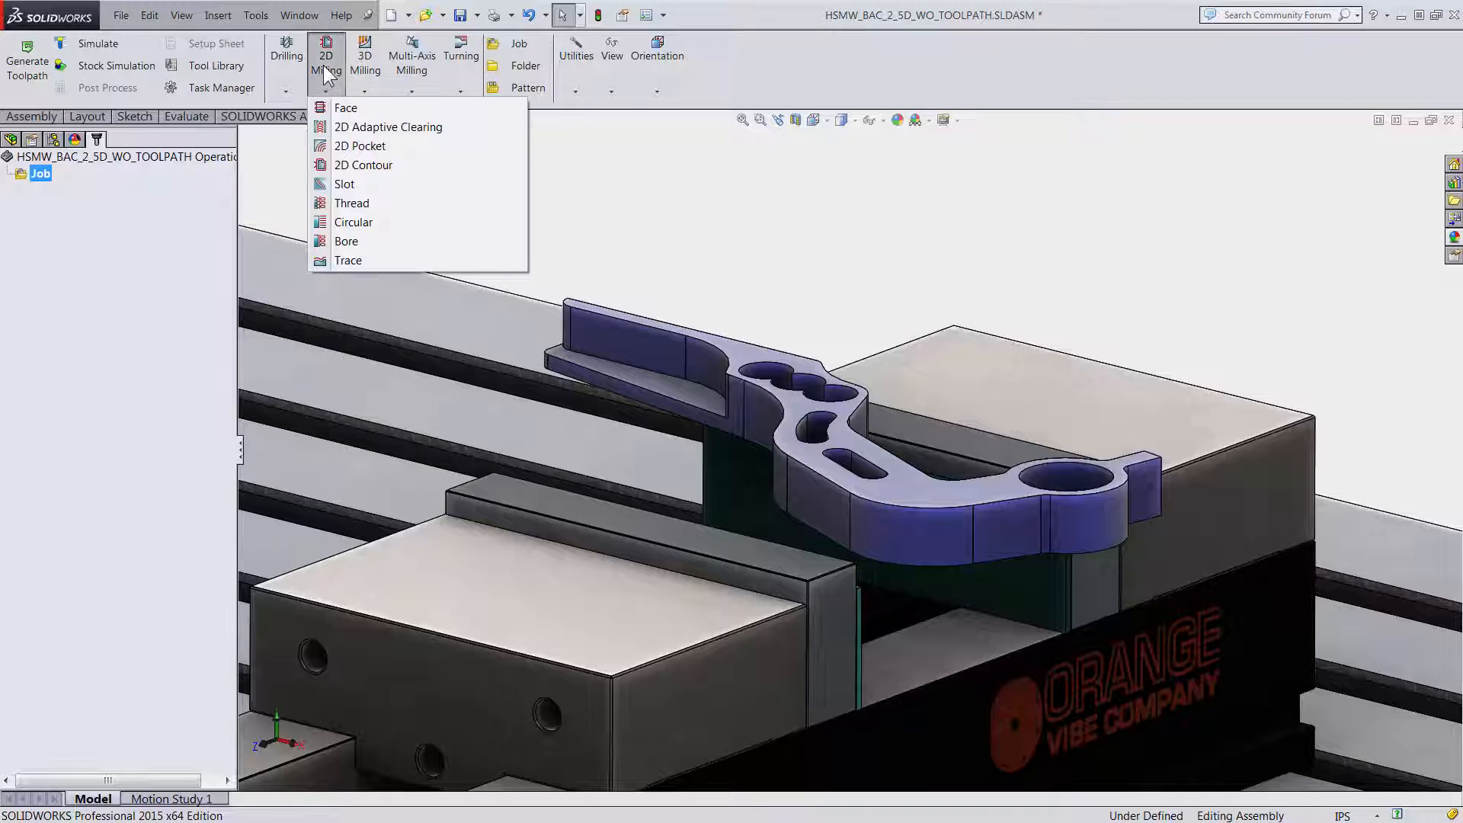
{"action": "mouse_move", "coordinate": [389, 127]}
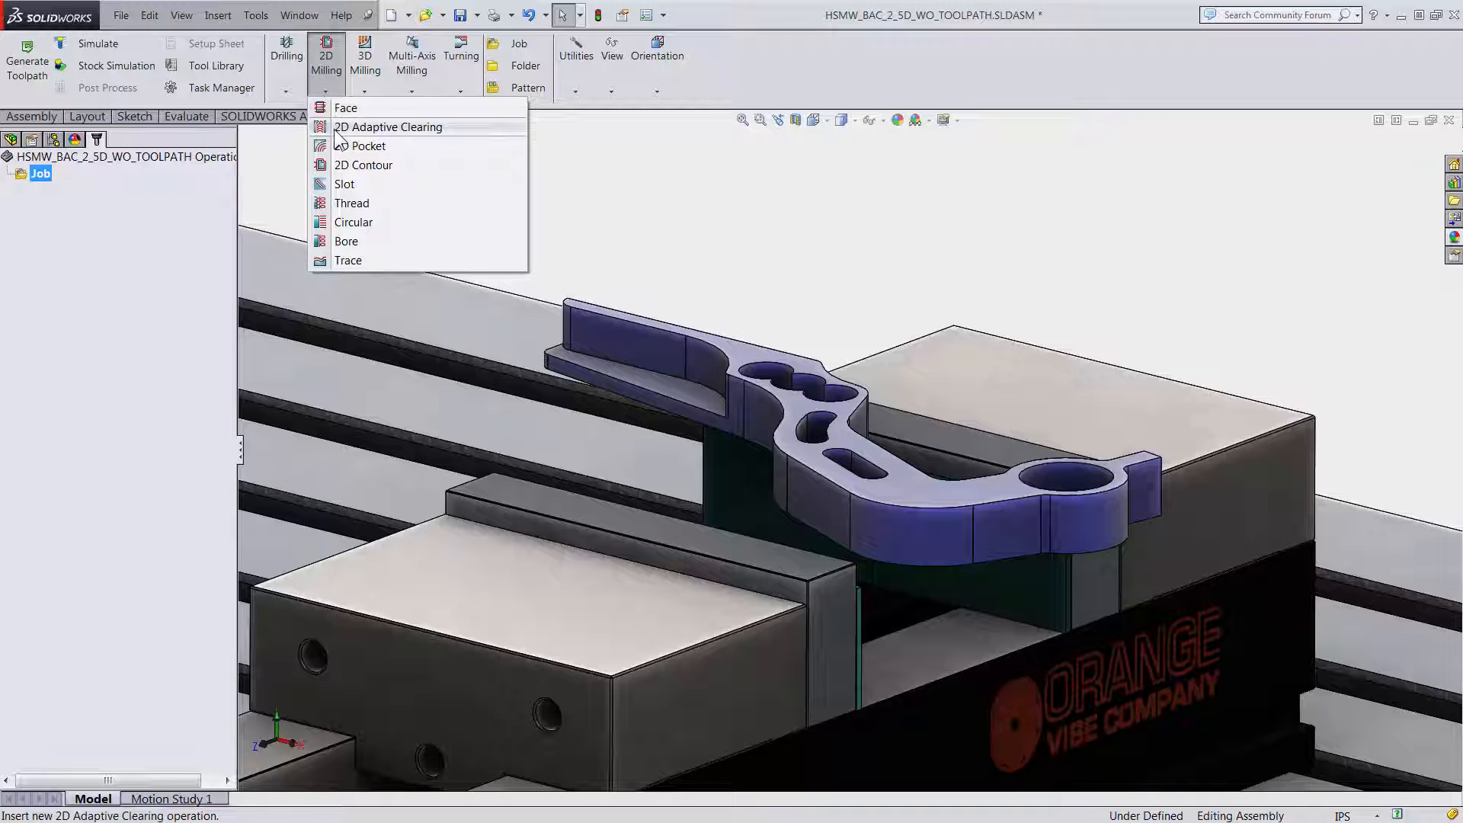
{"action": "left_click", "coordinate": [387, 126]}
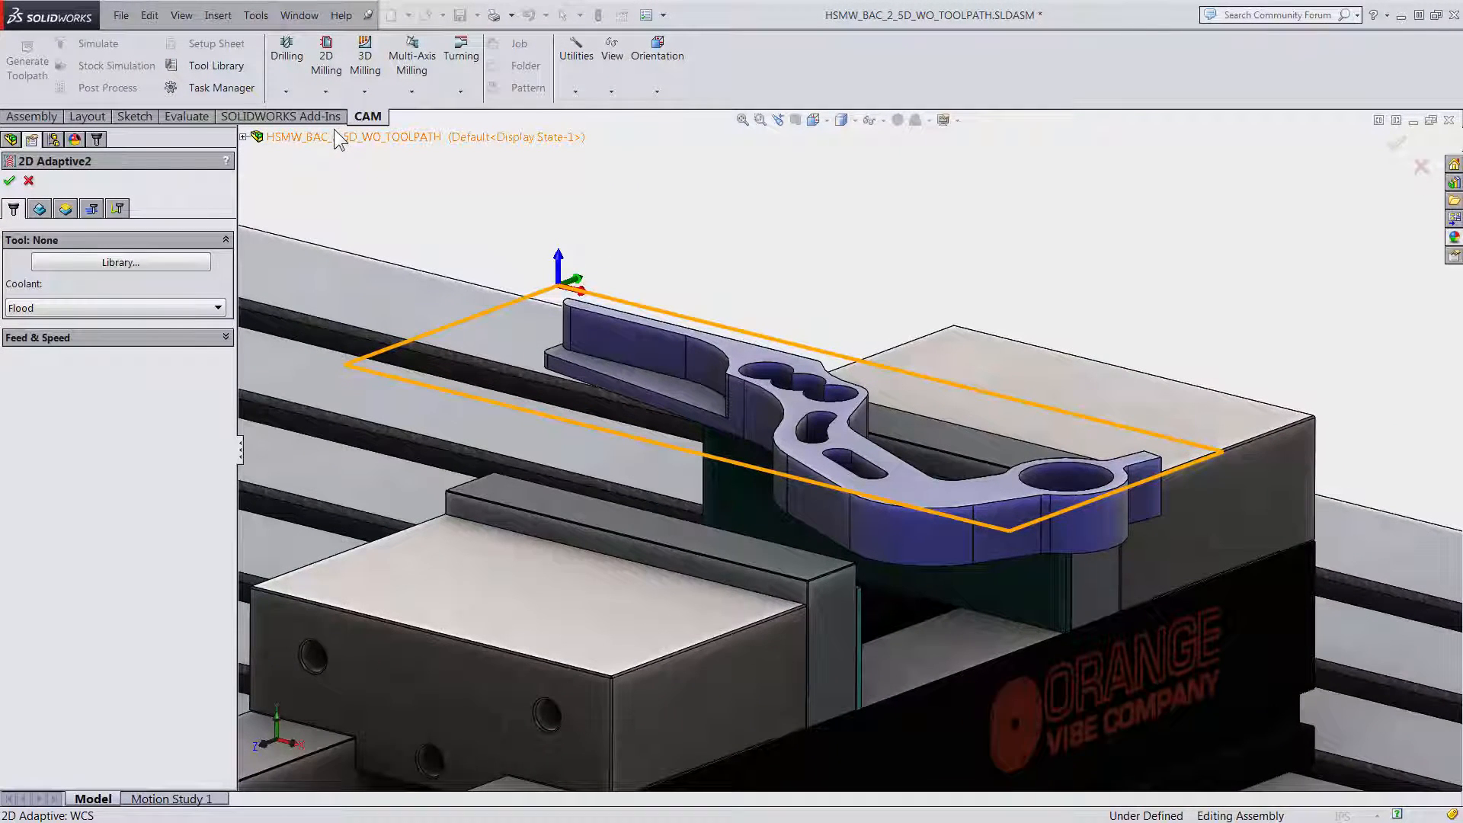
Step: Browse the tool library to the Tutorial library's mills and drills
{"action": "left_click", "coordinate": [119, 262]}
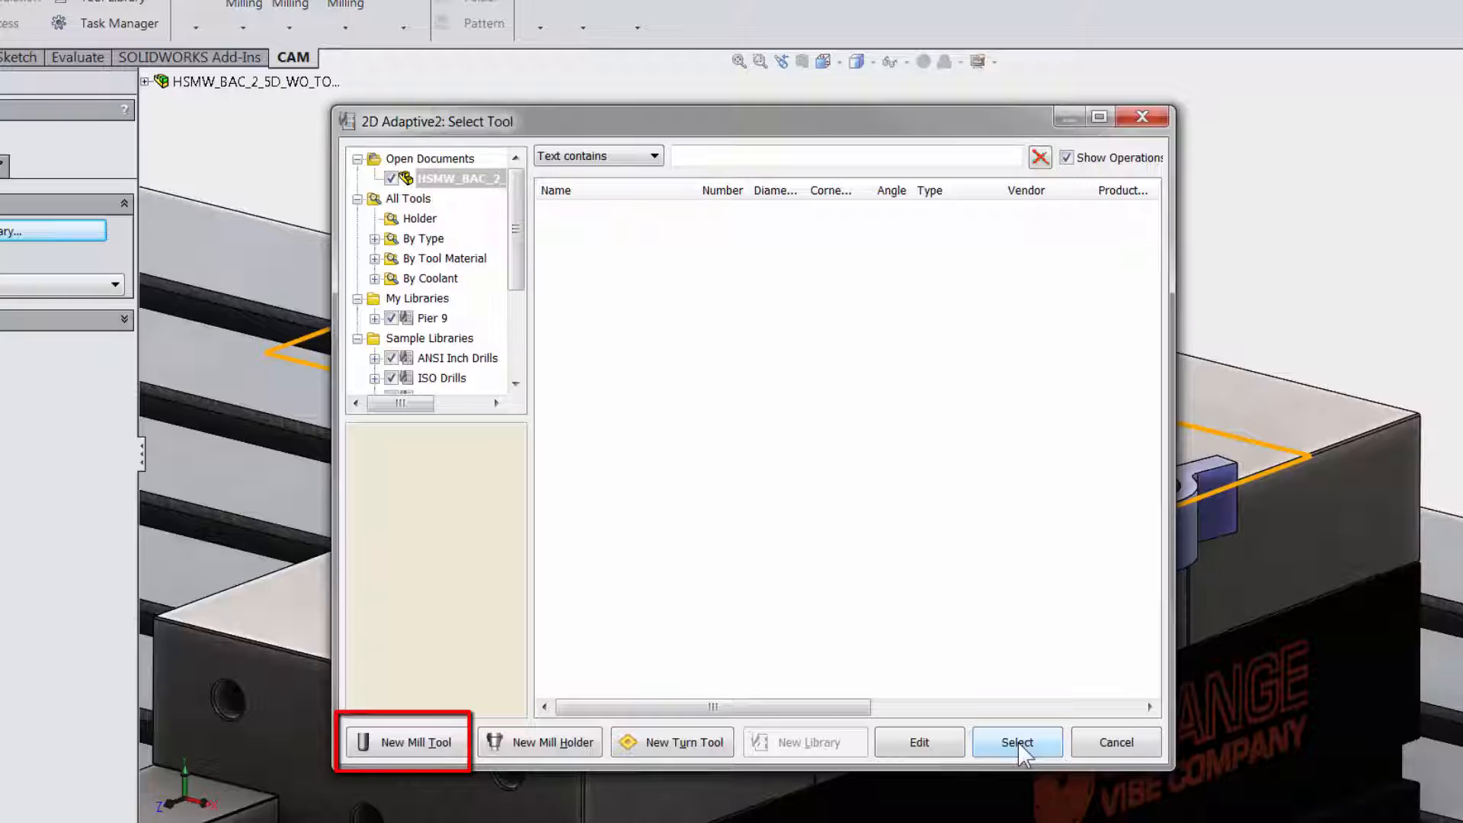
{"action": "mouse_move", "coordinate": [540, 742]}
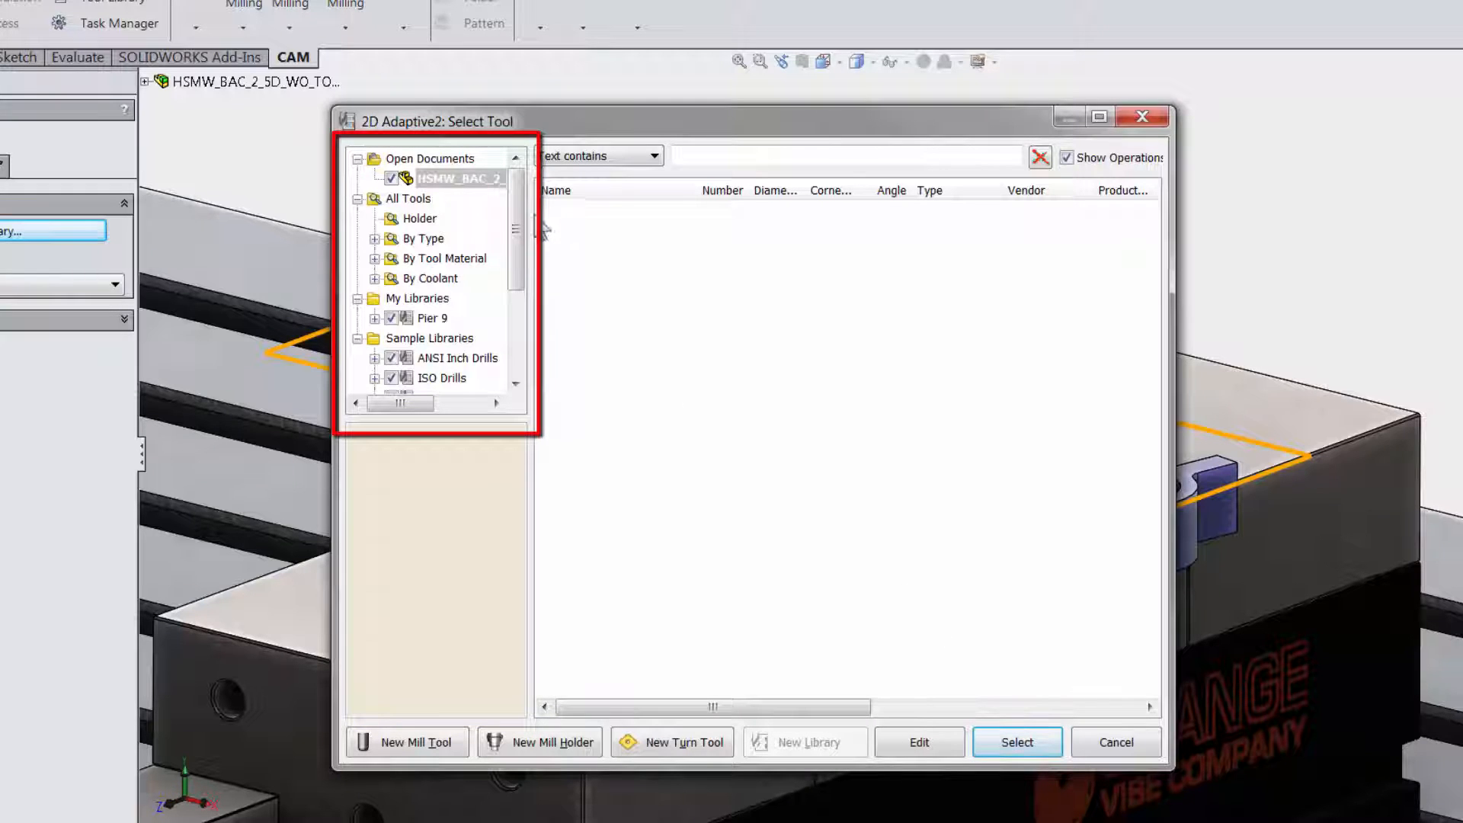
{"action": "scroll", "scroll_direction": "down", "scroll_amount": 3}
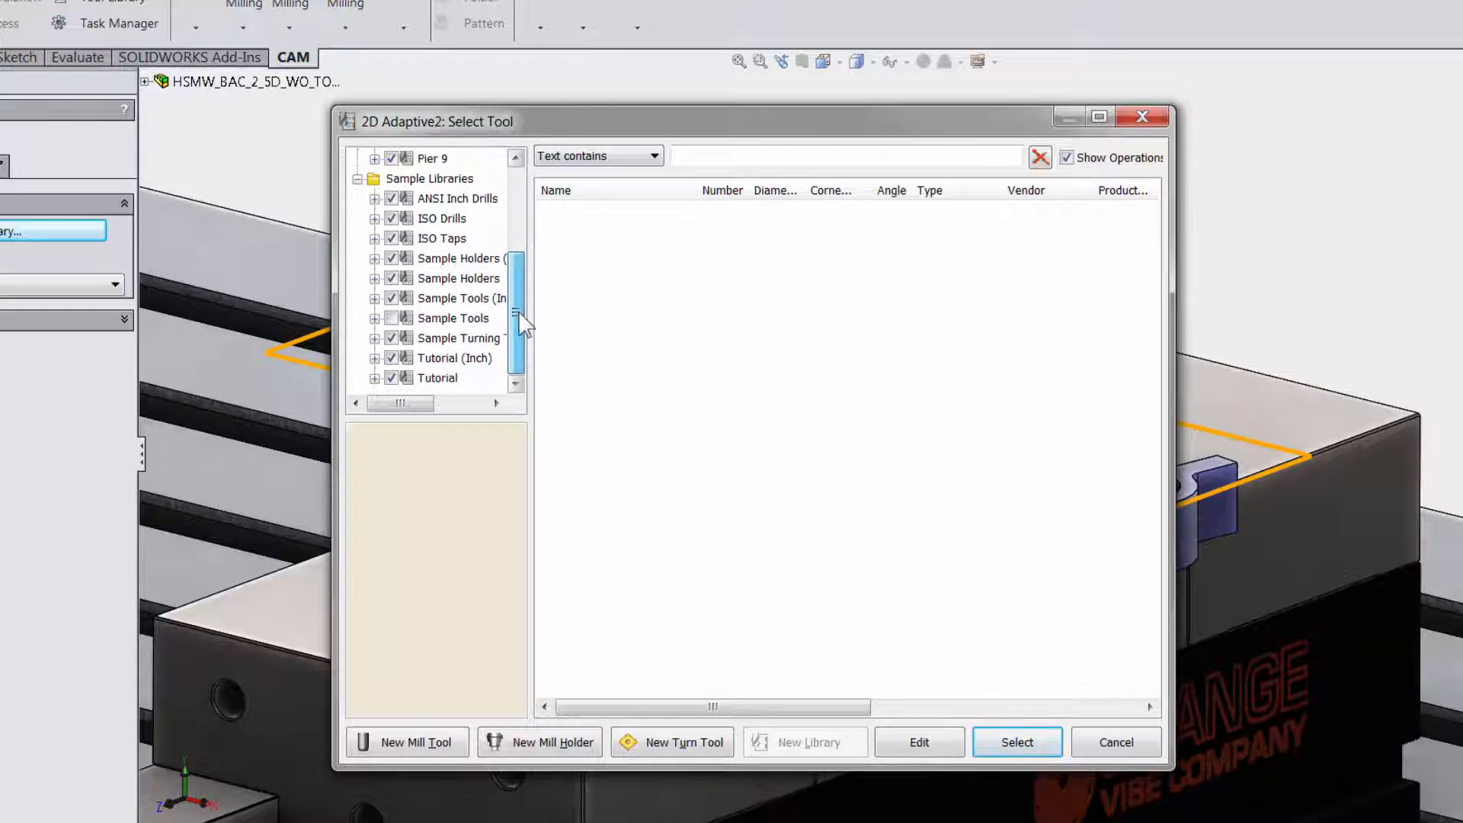
{"action": "left_click", "coordinate": [437, 378]}
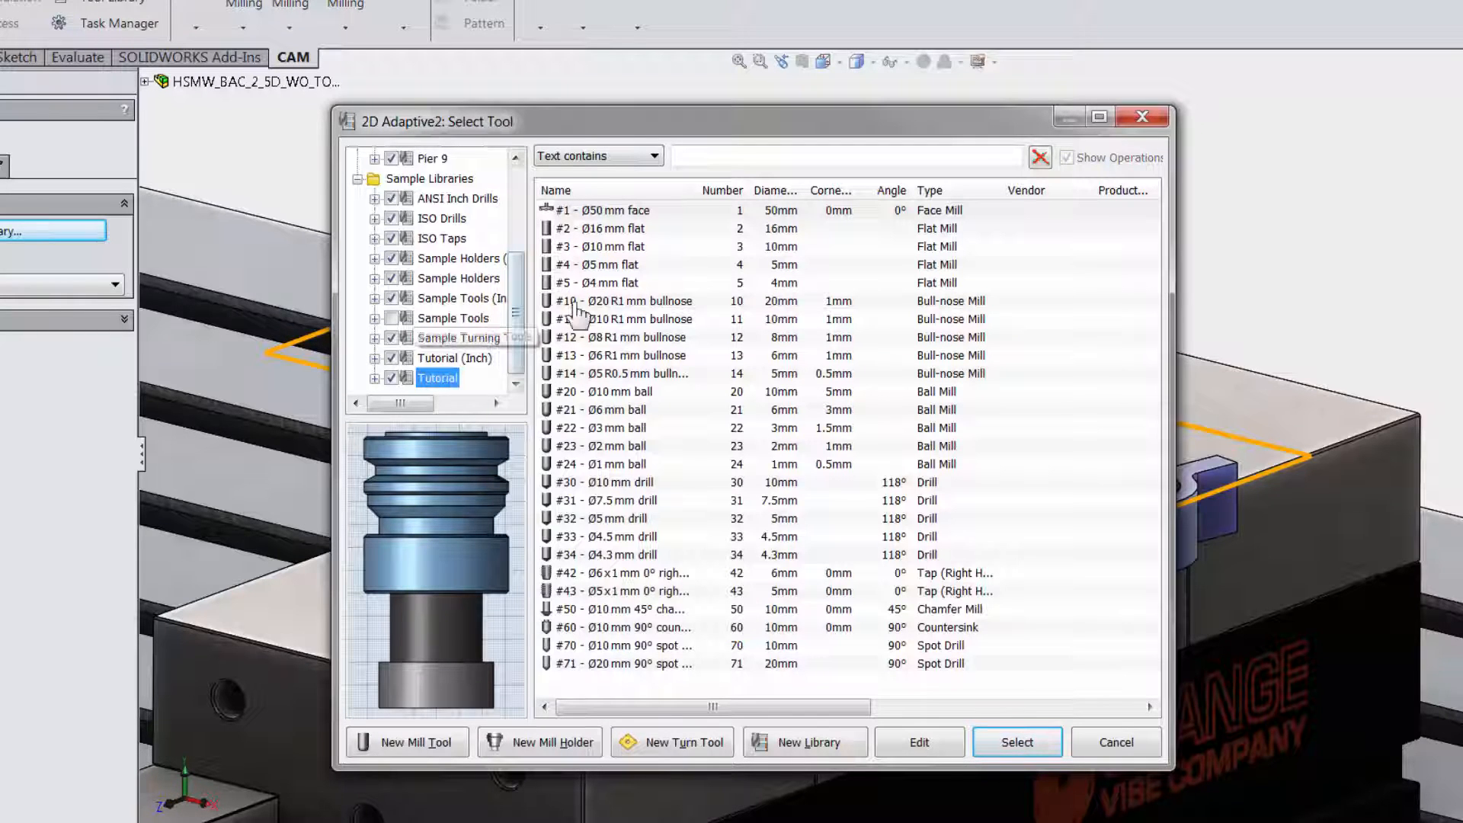
Step: Select the #2 Ø16mm flat mill and view its properties
{"action": "left_click", "coordinate": [602, 229]}
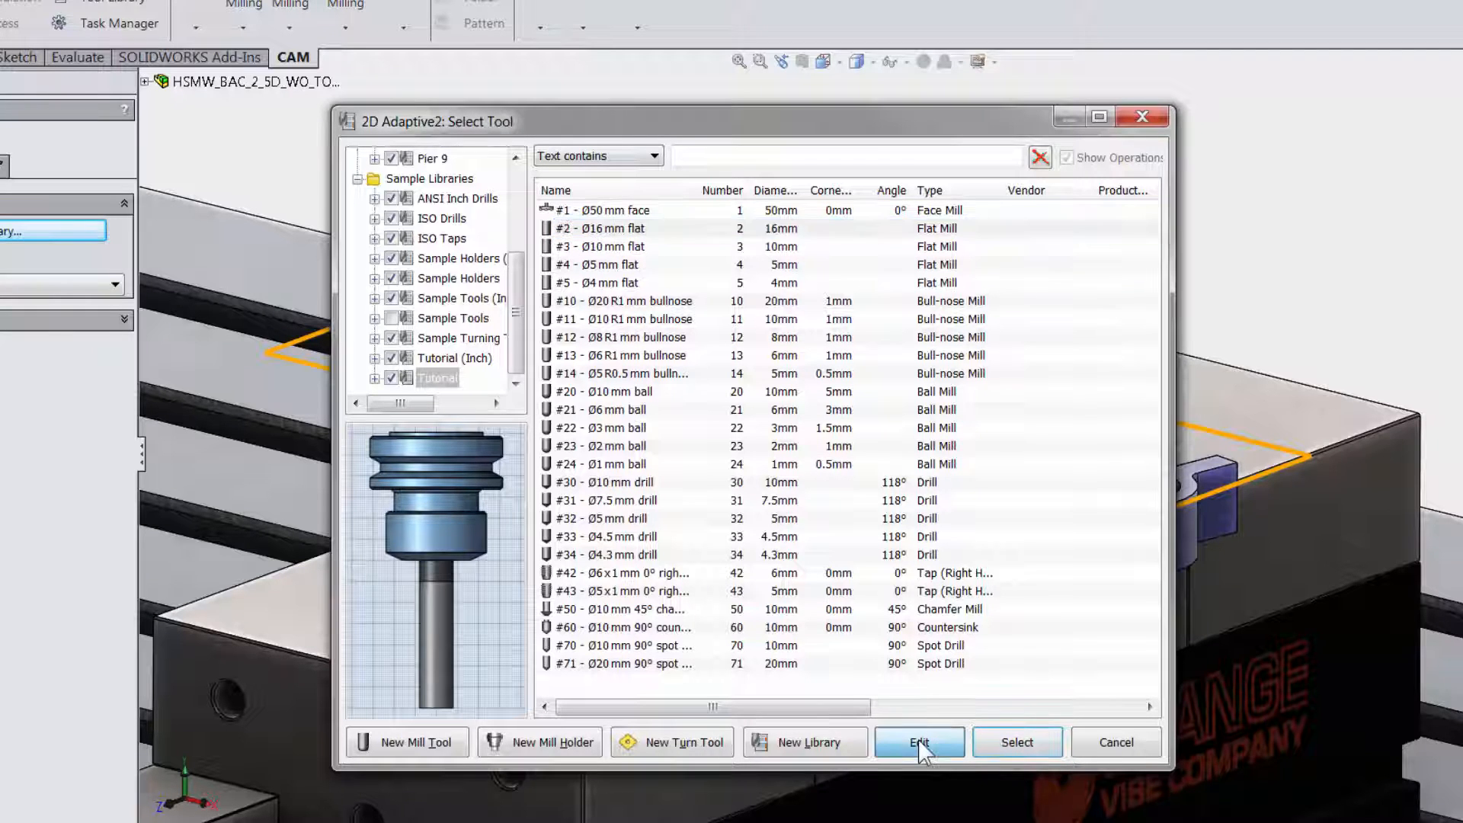
{"action": "left_click", "coordinate": [918, 742]}
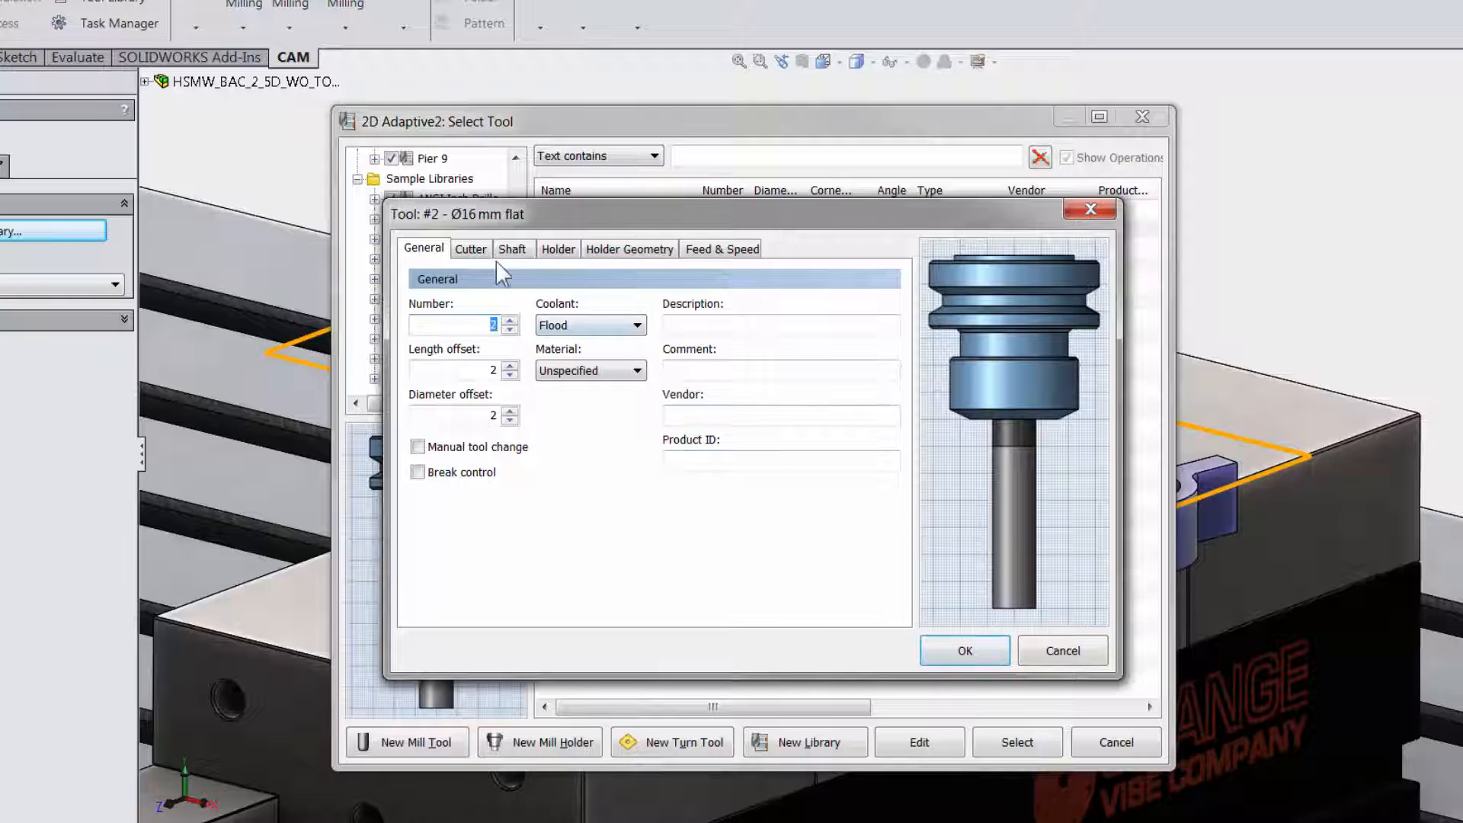
Step: Review the mill's cutter dimensions and assign the #2 Ø16mm flat mill to 2D Adaptive2
{"action": "left_click", "coordinate": [471, 249]}
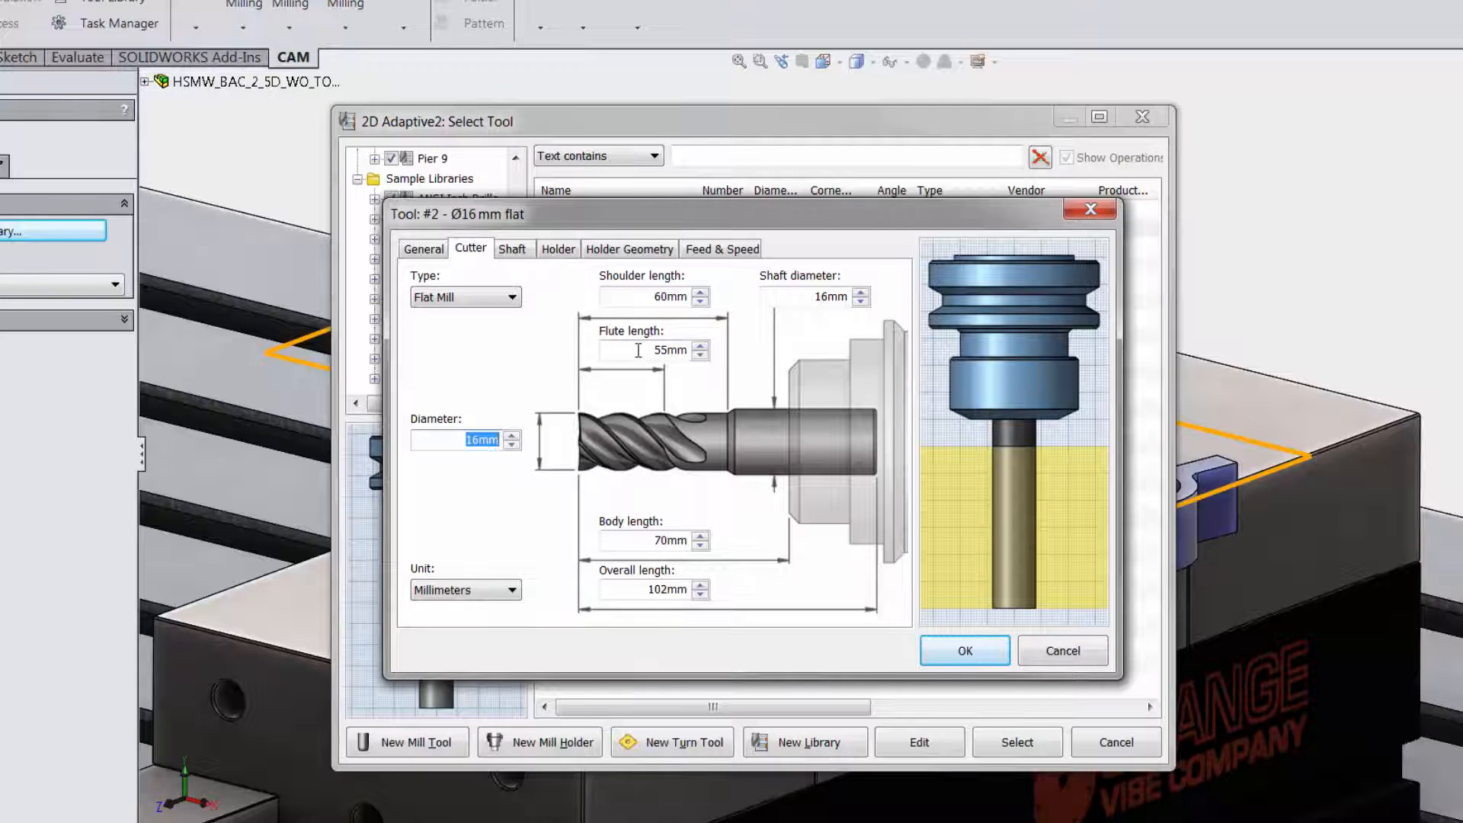
{"action": "left_click", "coordinate": [671, 351]}
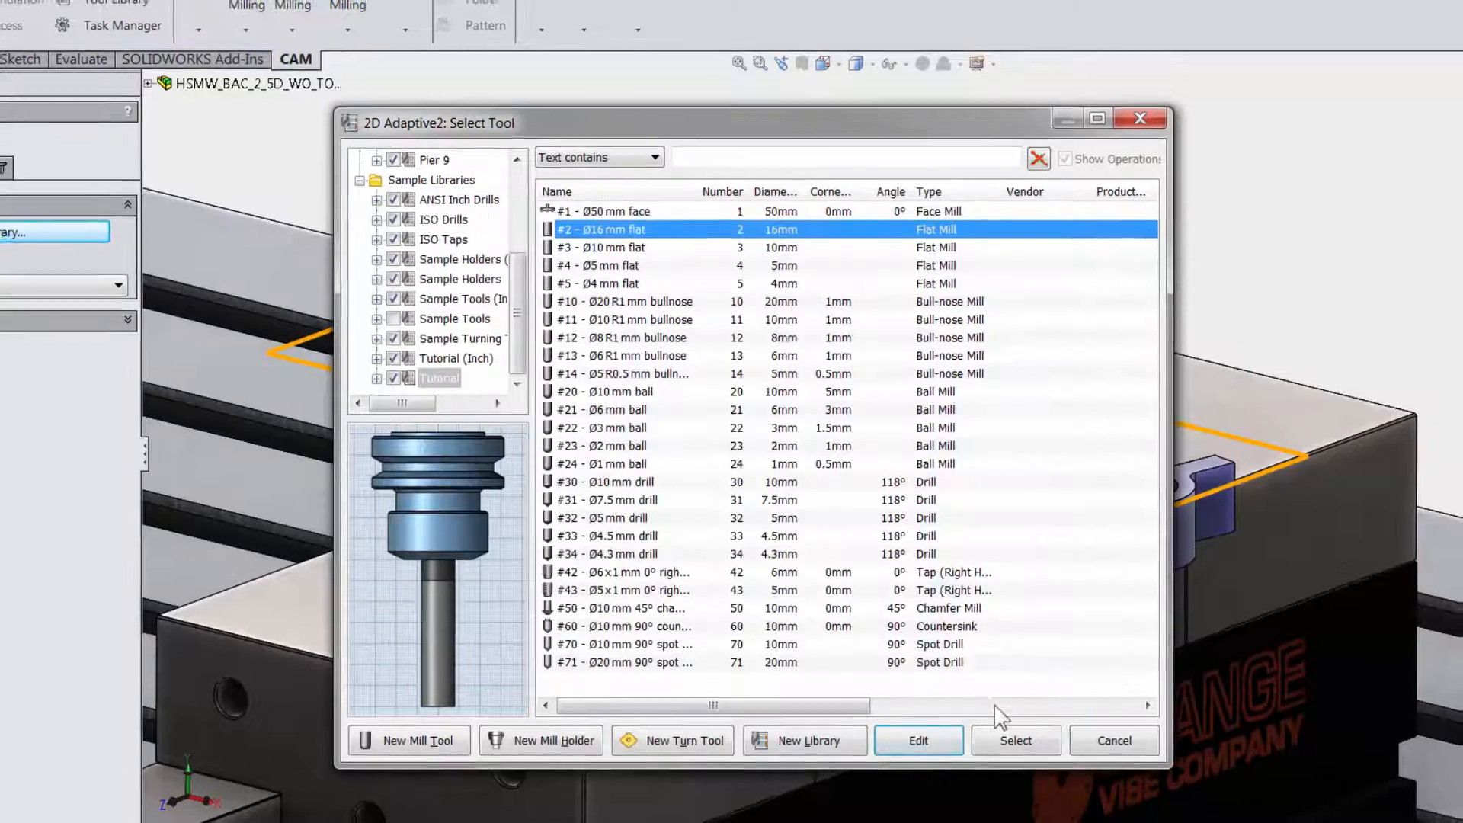
{"action": "left_click", "coordinate": [1015, 741]}
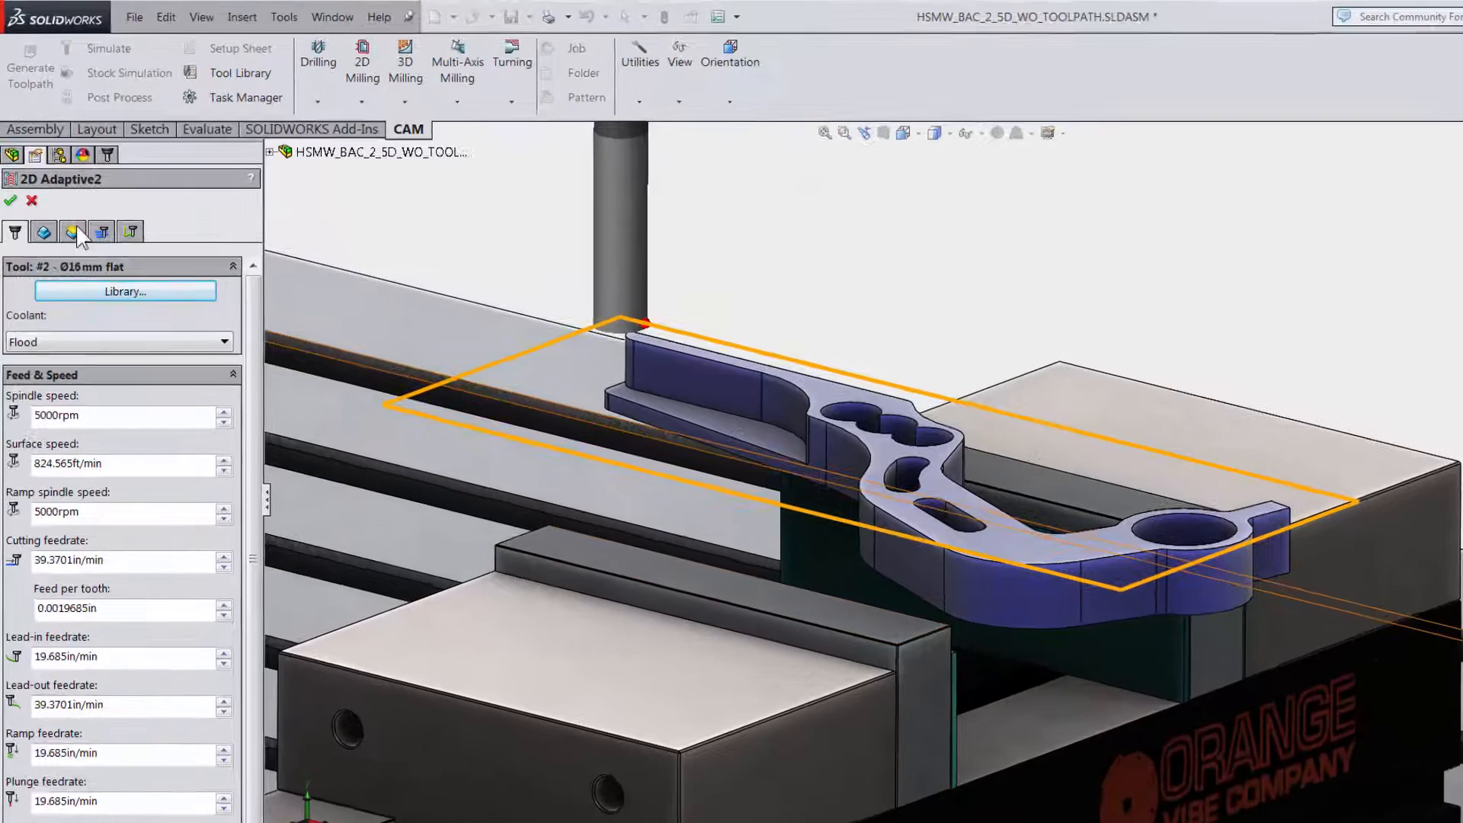
Step: Use the pedal's bottom outline edge as model contour with Machine cavities off
{"action": "left_click", "coordinate": [44, 241]}
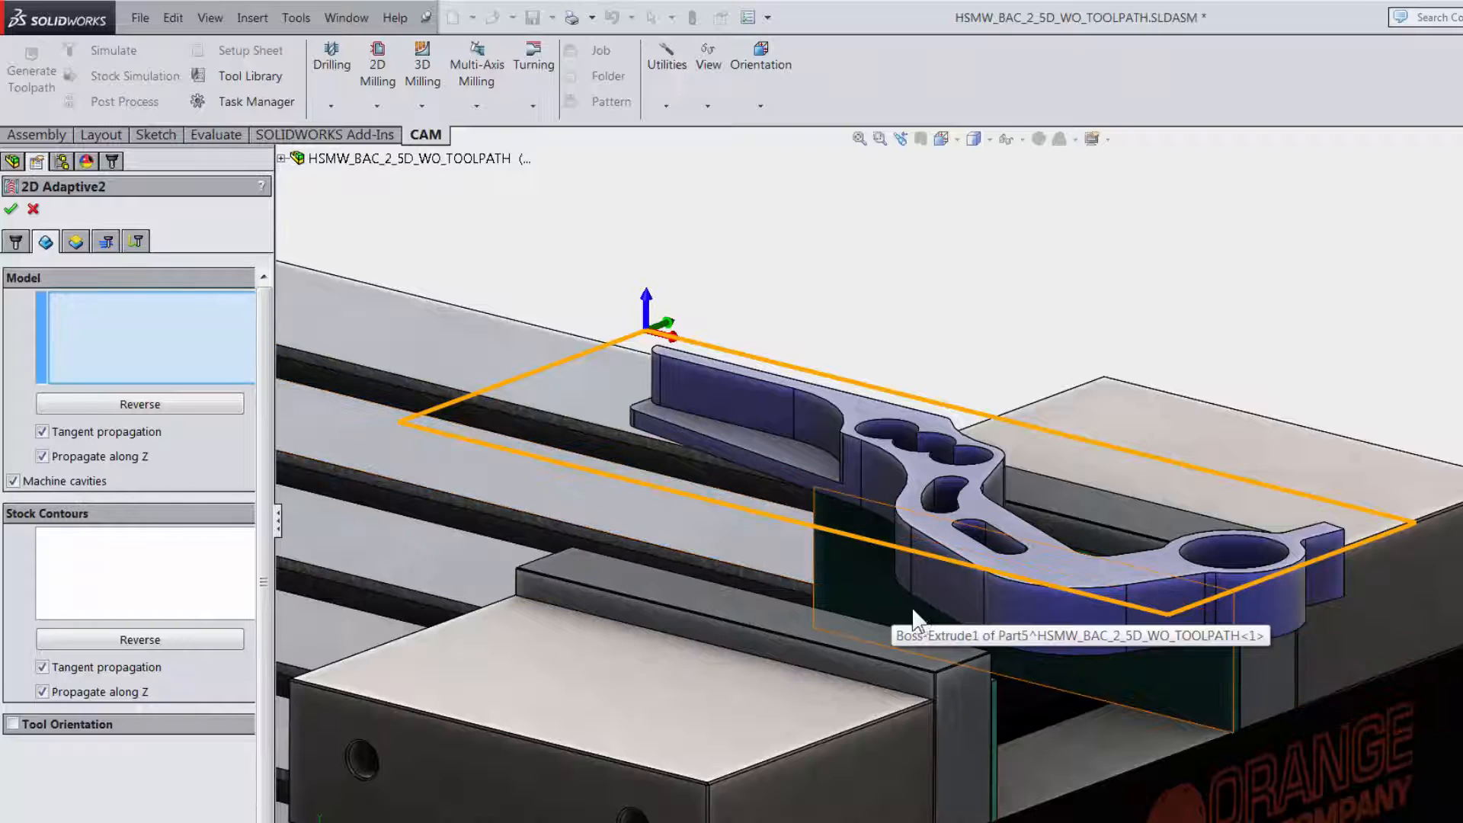
{"action": "mouse_move", "coordinate": [961, 634]}
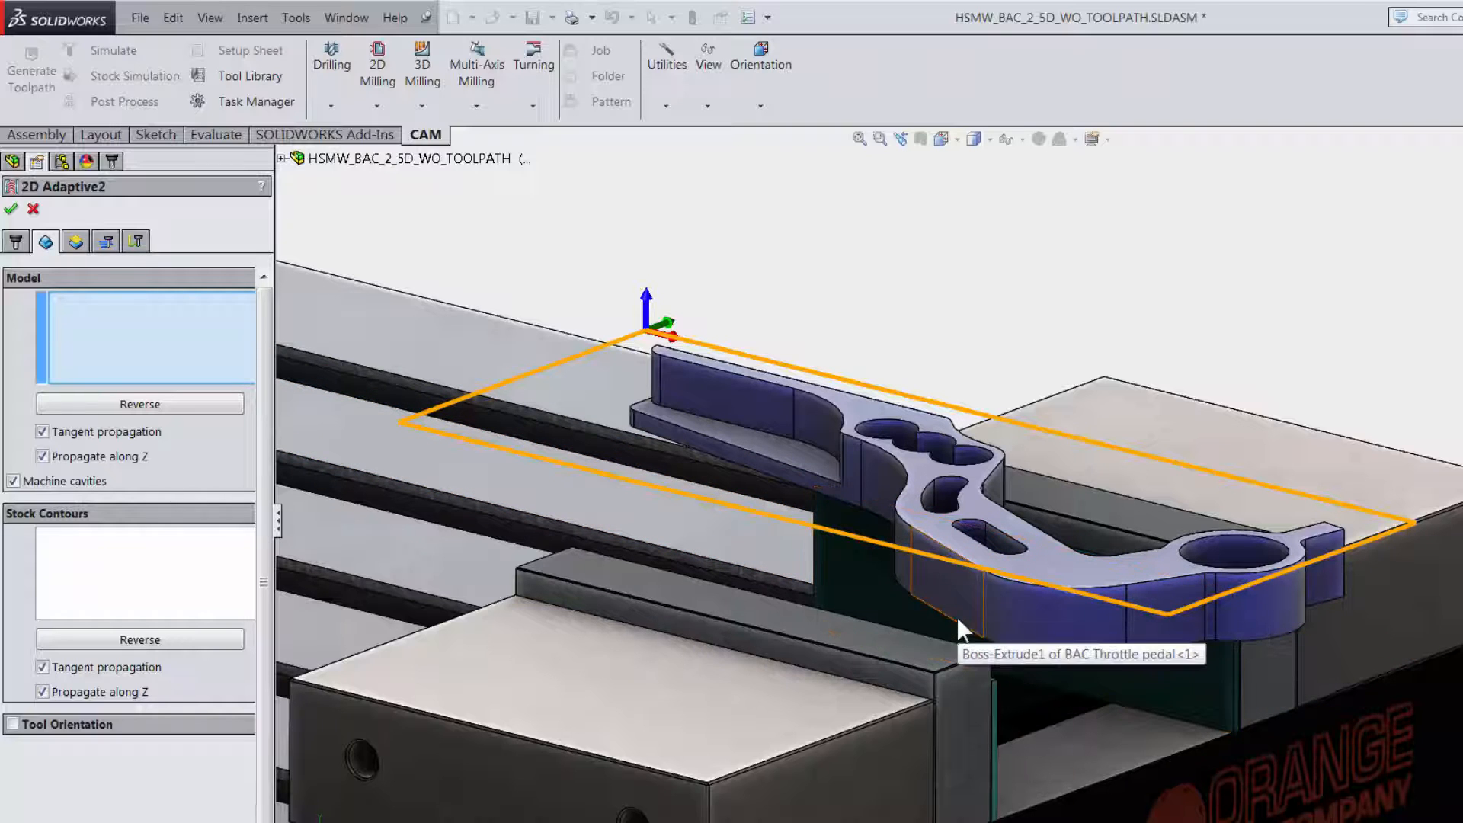
{"action": "left_click", "coordinate": [962, 626]}
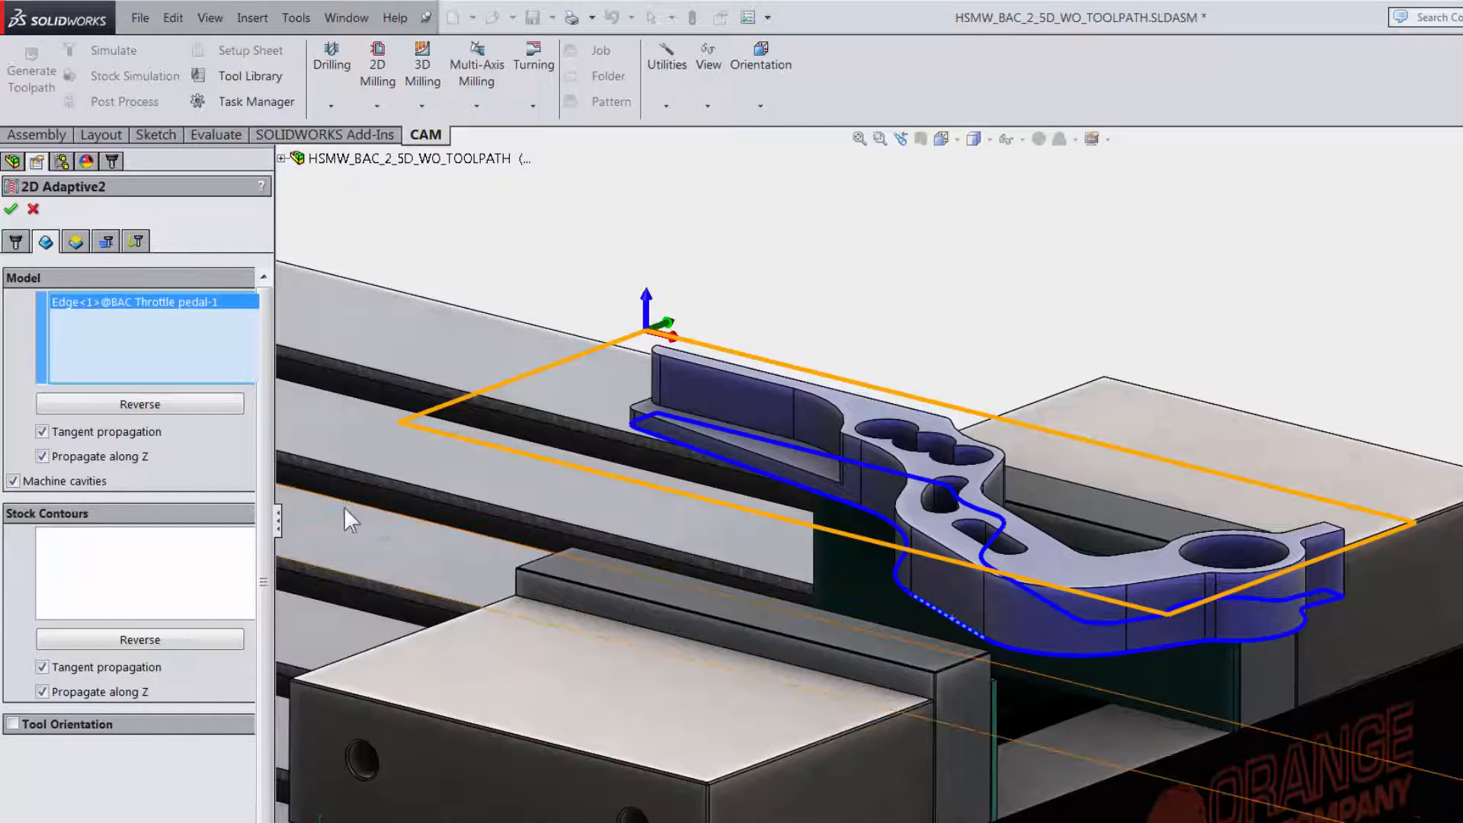
{"action": "left_click", "coordinate": [14, 480]}
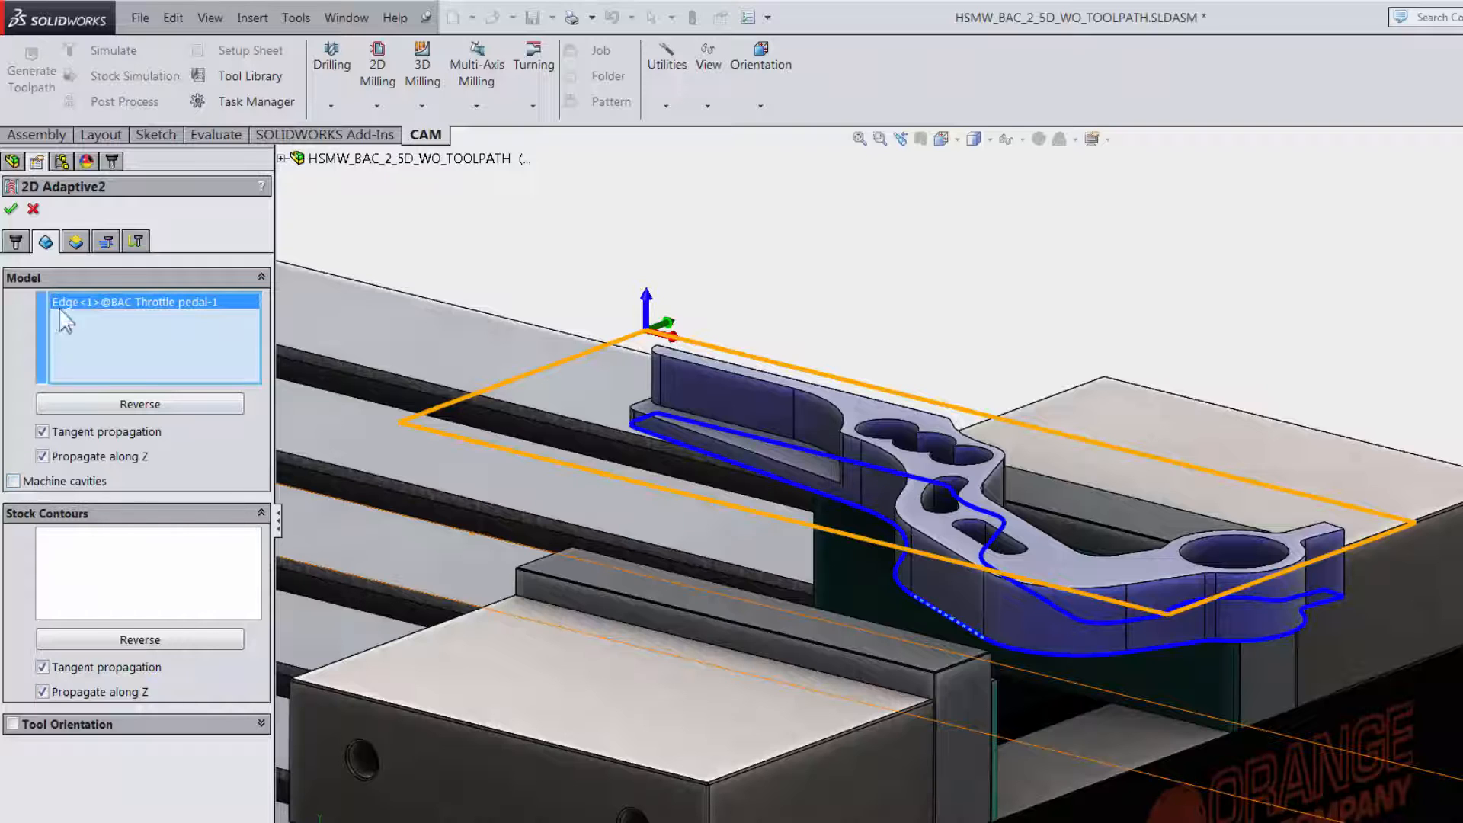
{"action": "left_click", "coordinate": [75, 240]}
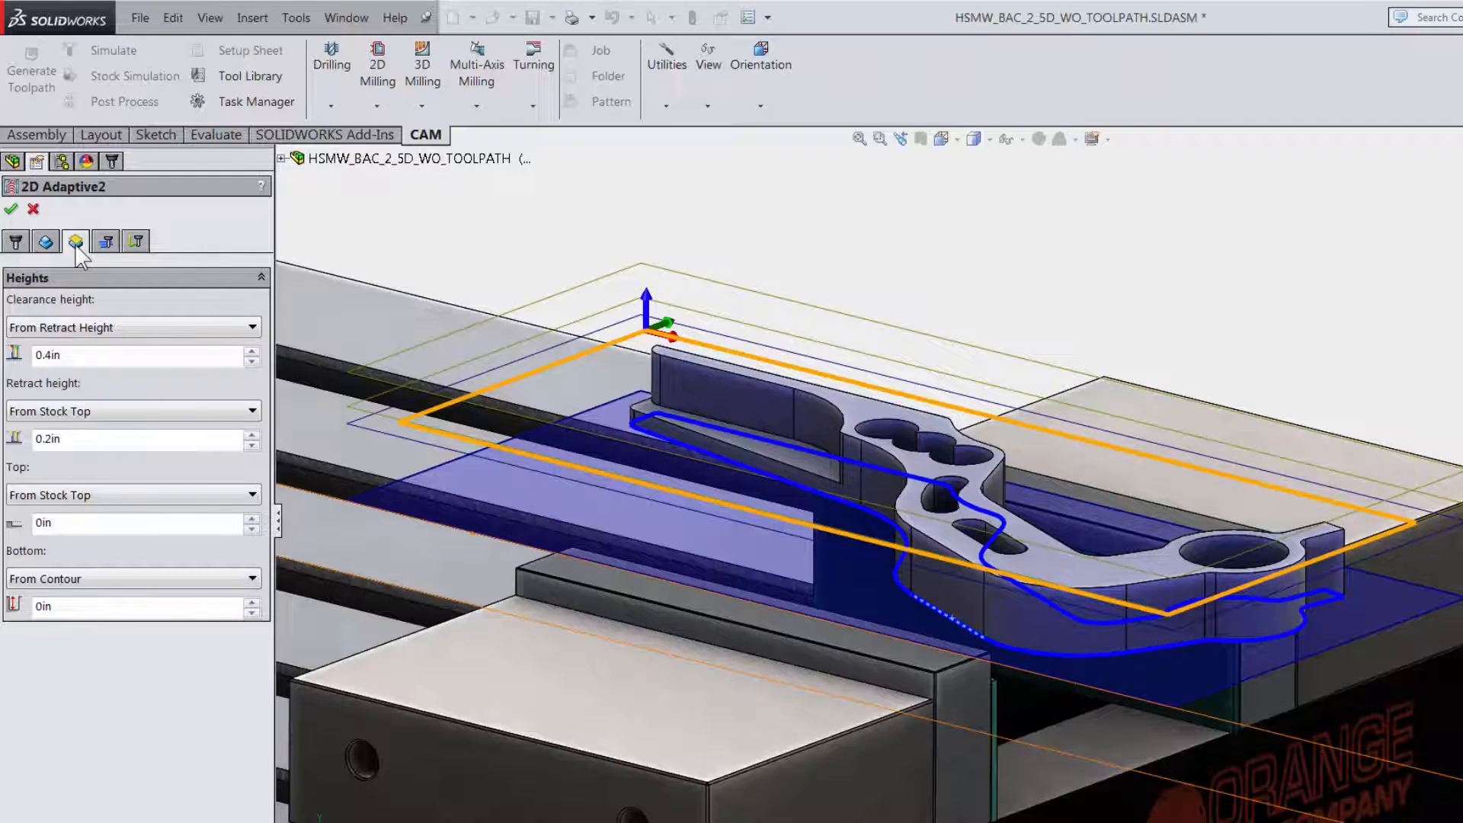
{"action": "mouse_move", "coordinate": [111, 256]}
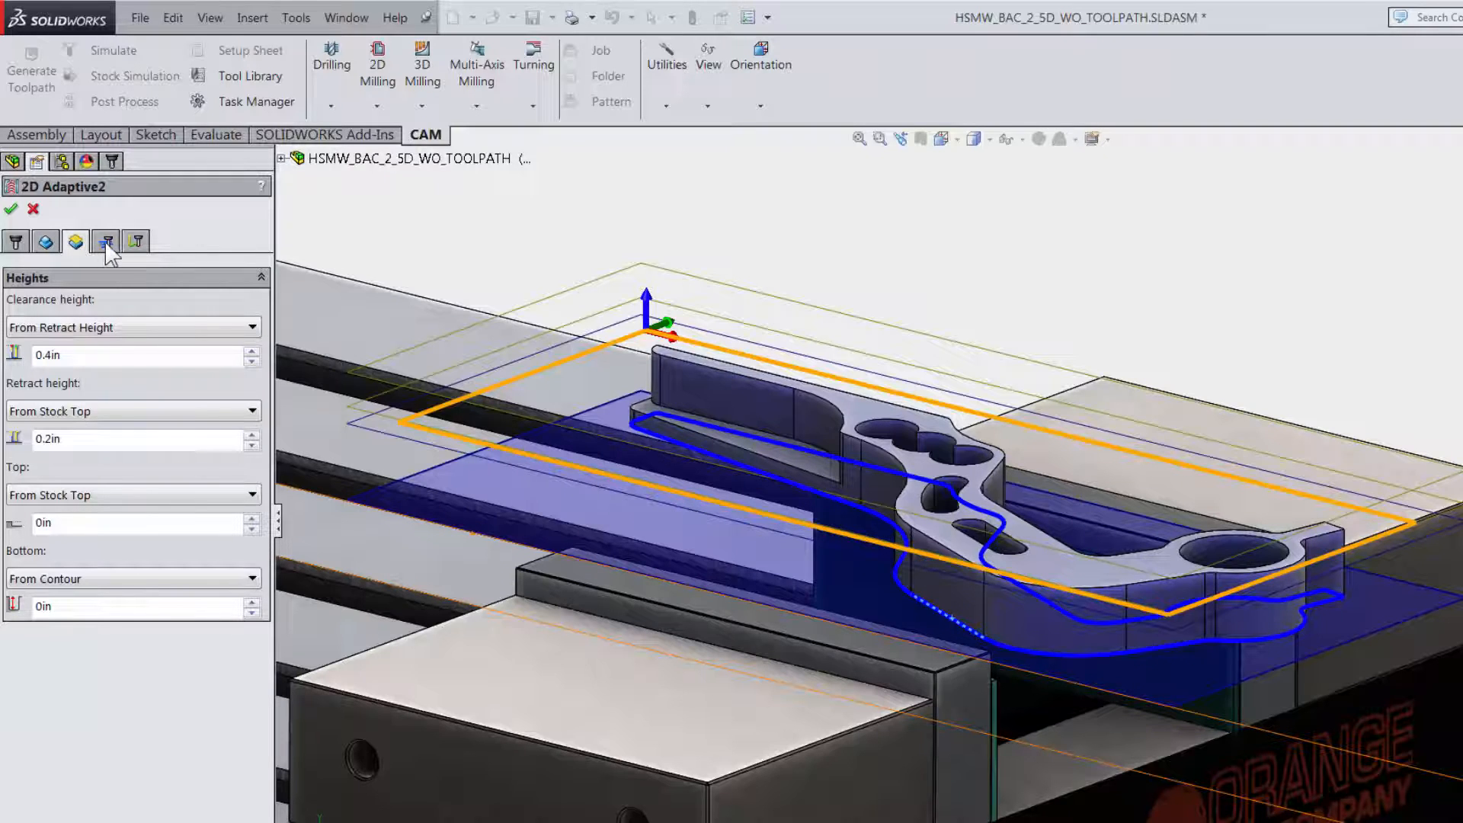
Step: Review the adaptive passes with optimal load and 0.02 in stock to leave
{"action": "left_click", "coordinate": [105, 241]}
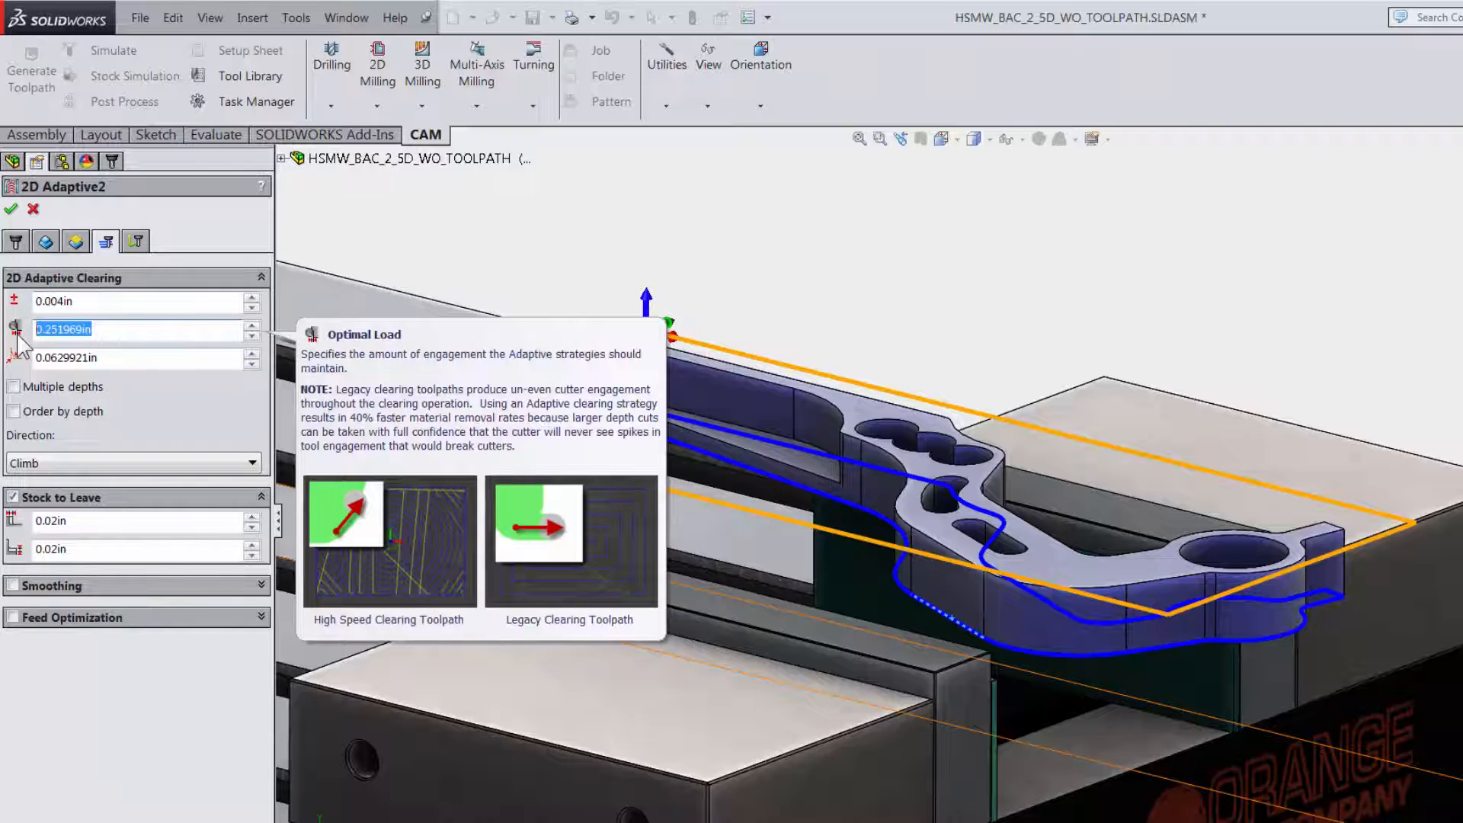
{"action": "mouse_move", "coordinate": [37, 397]}
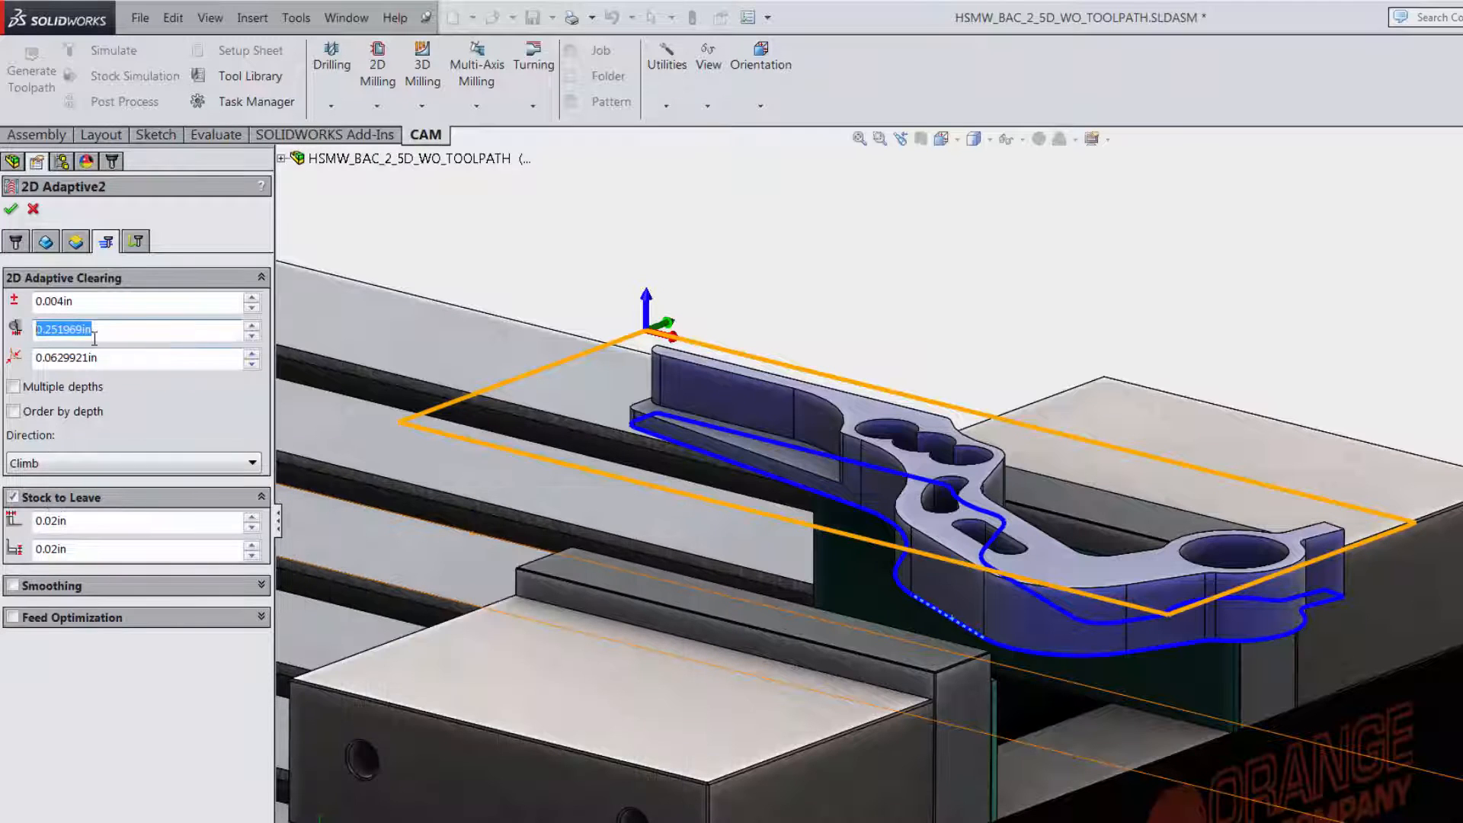
{"action": "left_click", "coordinate": [136, 235]}
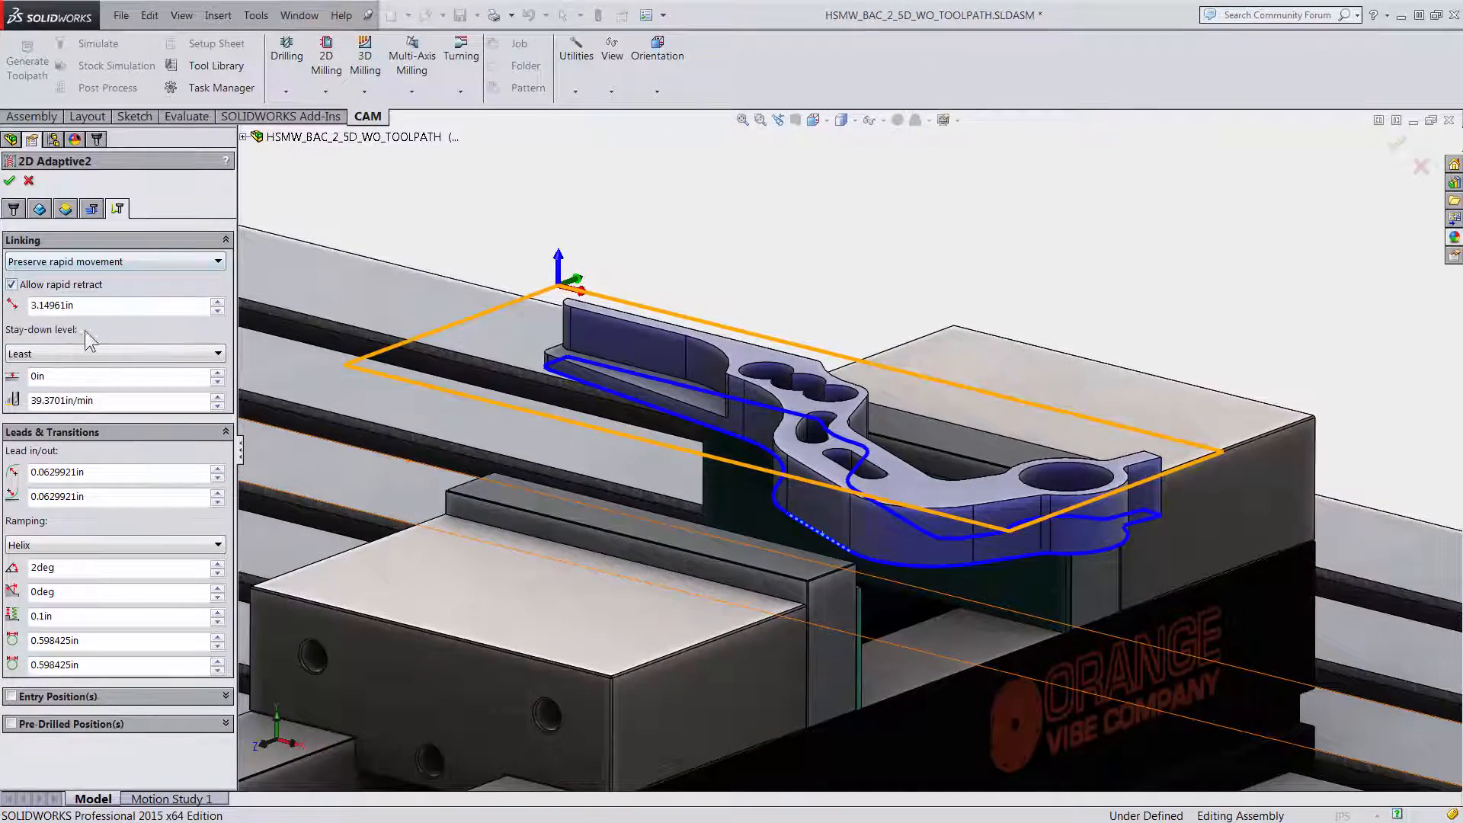
Step: Review the stay-down level options, keeping Least
{"action": "left_click", "coordinate": [114, 352]}
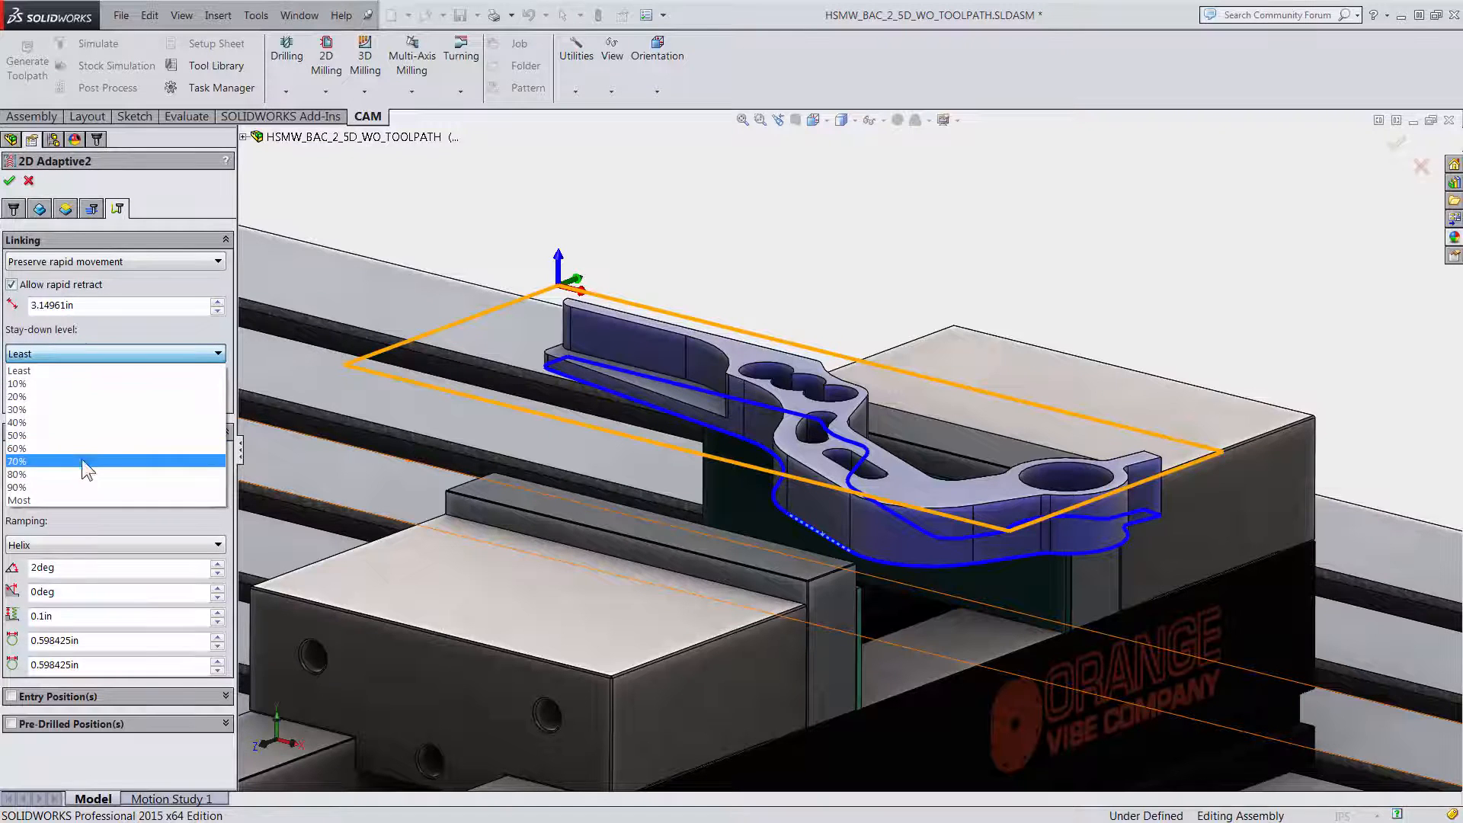
{"action": "mouse_move", "coordinate": [79, 500]}
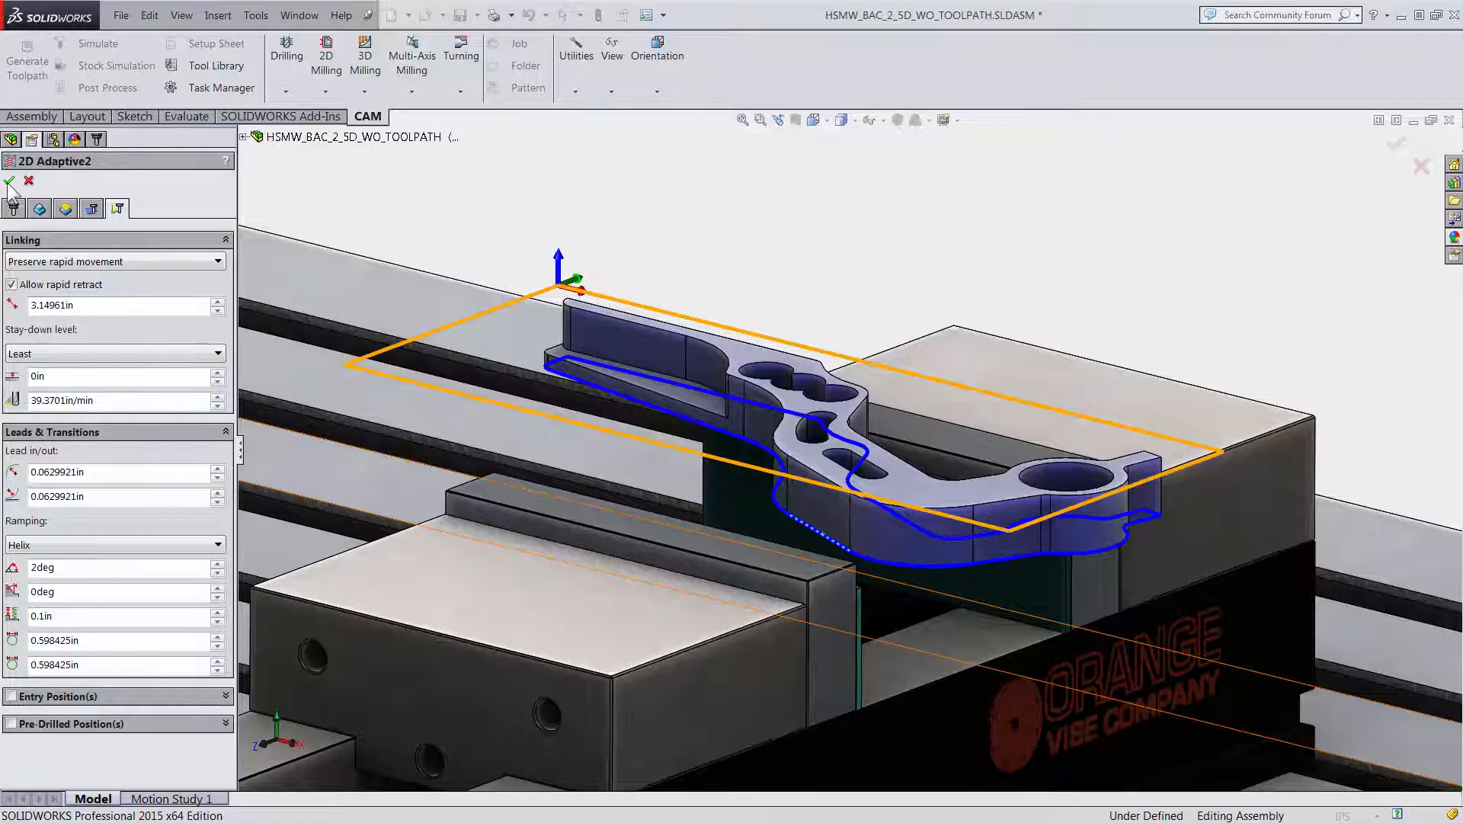
Step: Accept 2D Adaptive2 to generate its toolpath and play the cutting simulation
{"action": "left_click", "coordinate": [14, 182]}
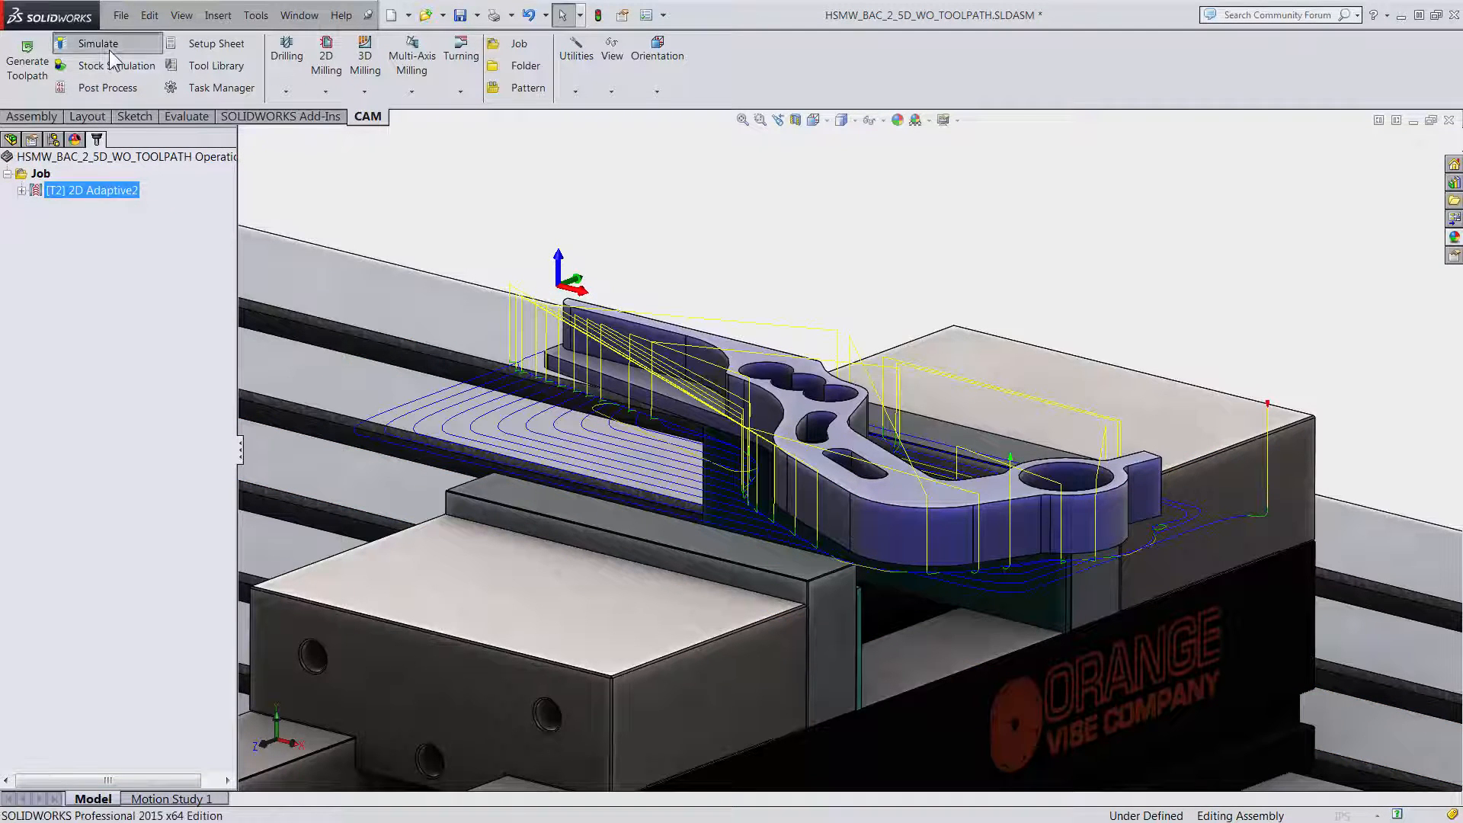
{"action": "left_click", "coordinate": [97, 42]}
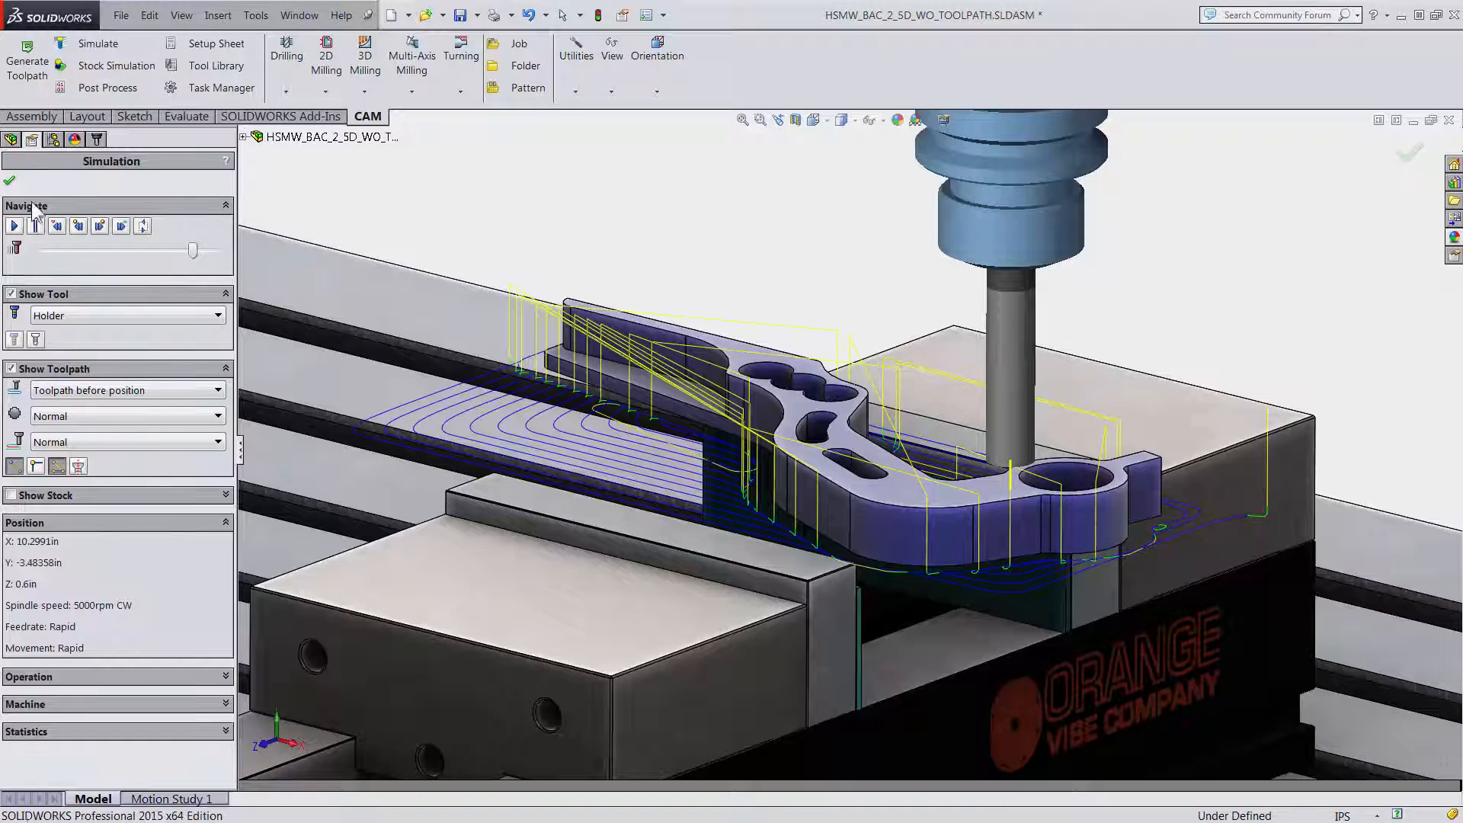
{"action": "left_click", "coordinate": [14, 225]}
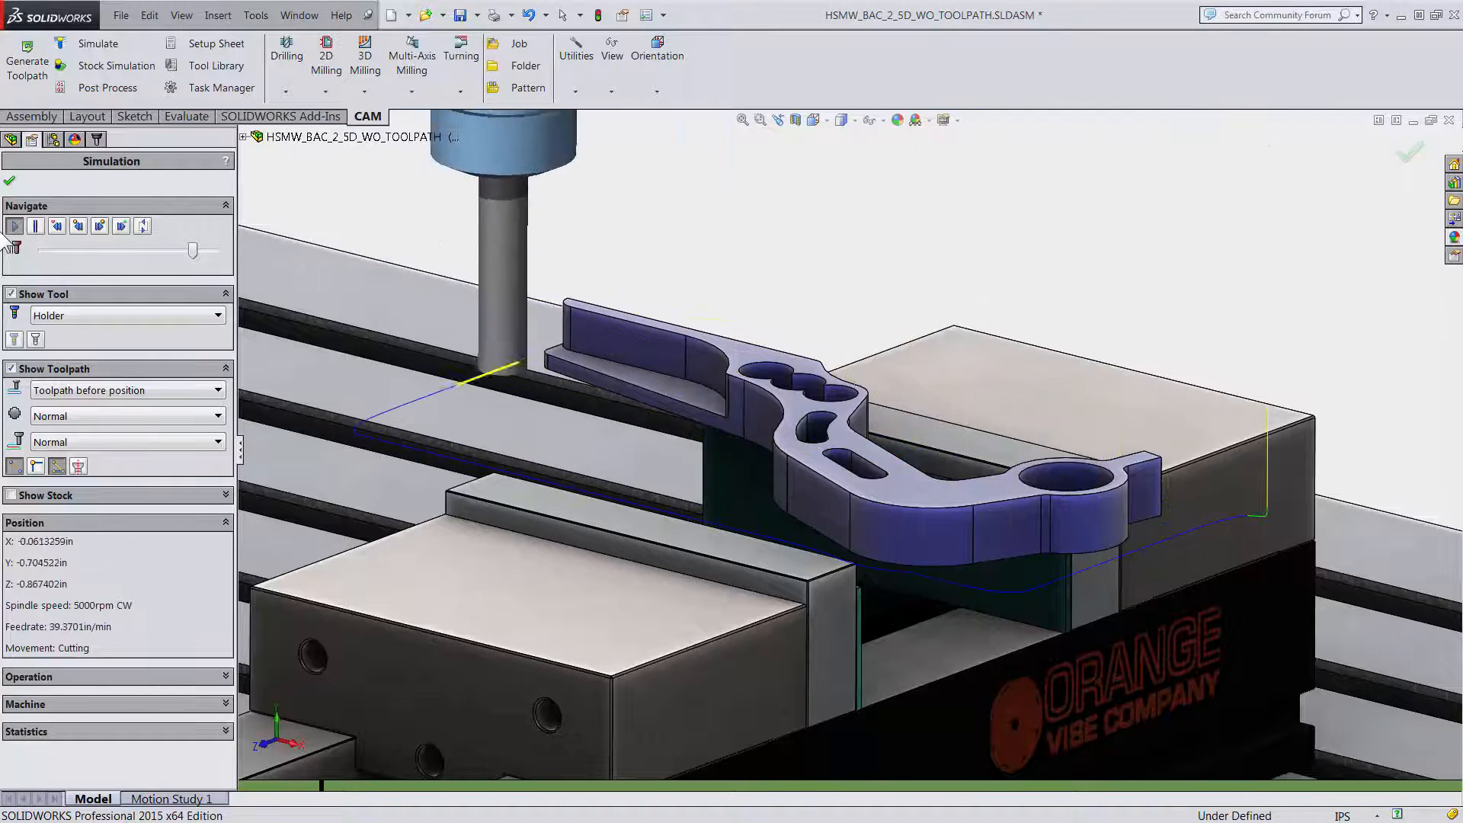